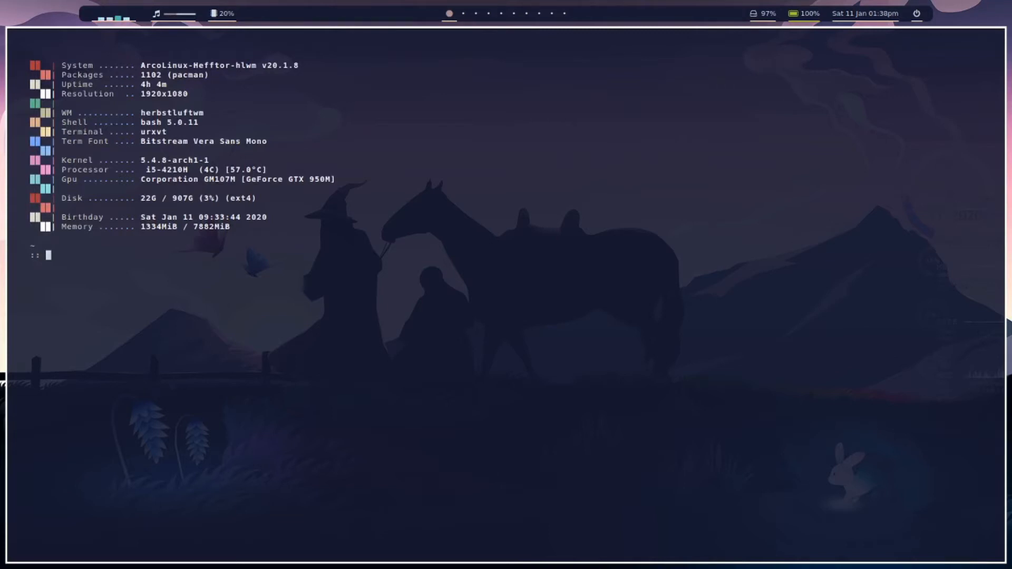
# Step: Review nmcli's general help page in the terminal
pyautogui.write('n')
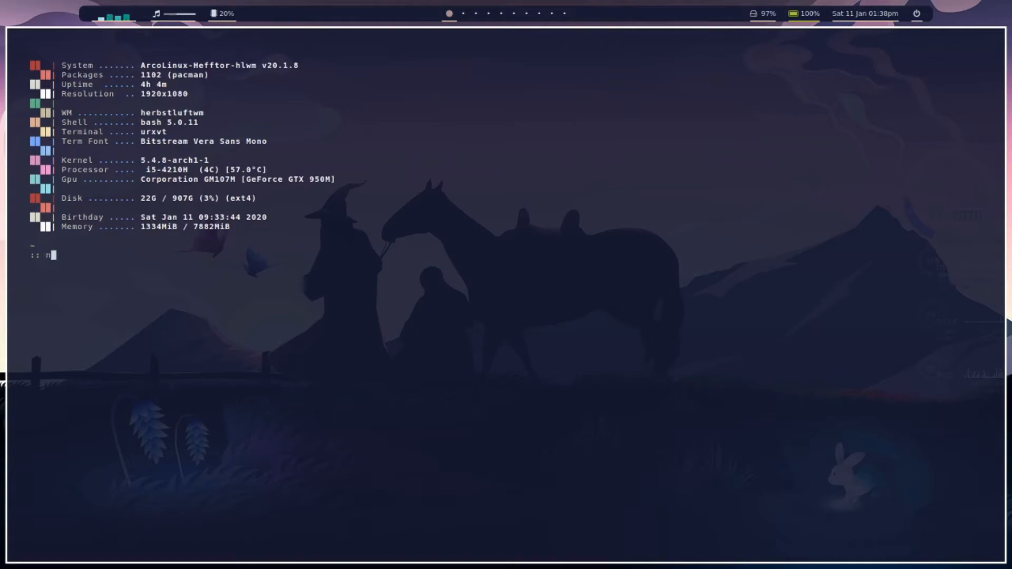
pyautogui.write('mcli --help')
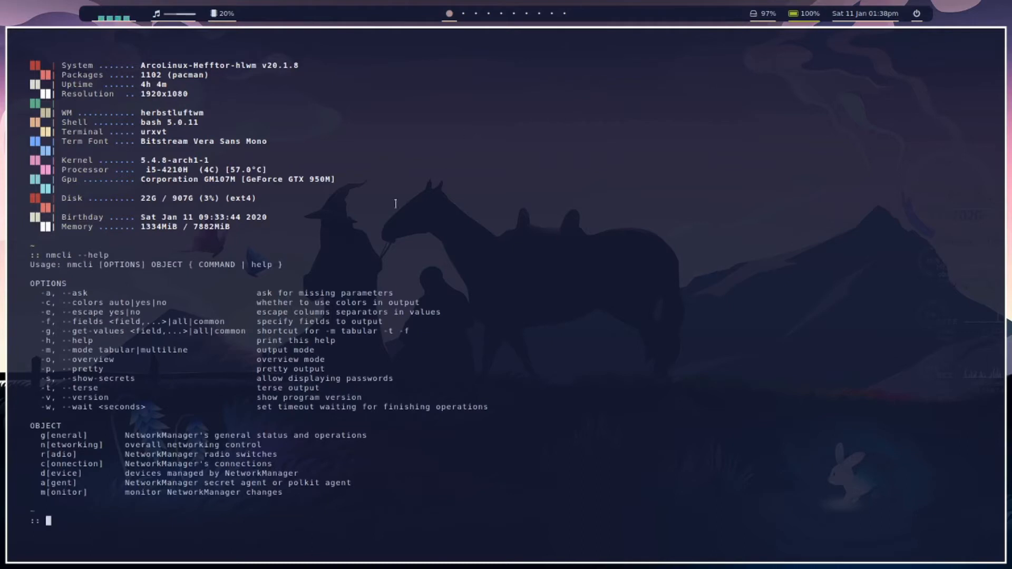
pyautogui.doubleClick(64, 473)
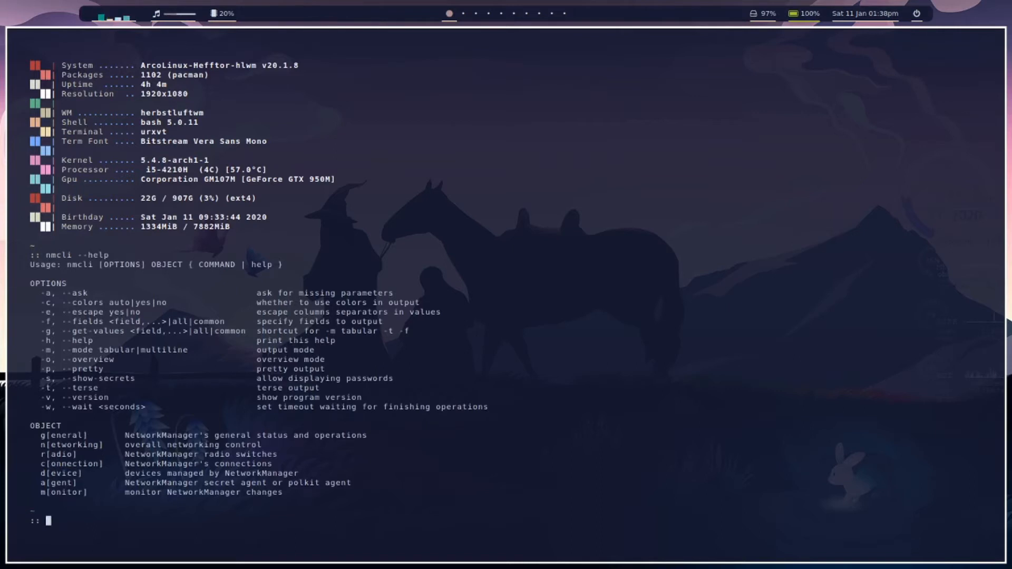
pyautogui.write('nmcli d --help')
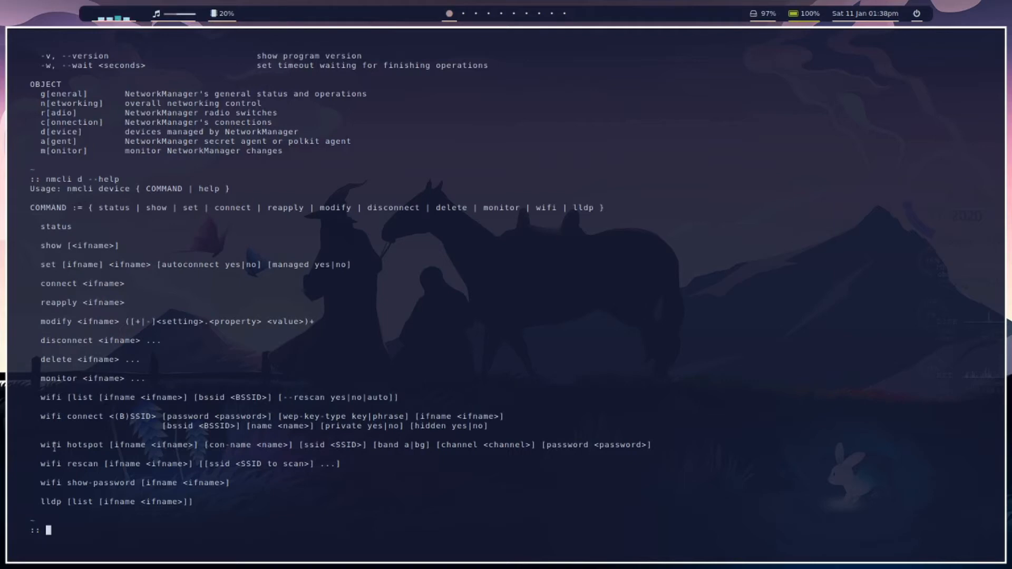
# Step: Review nmcli d --help and list devices, showing the wifi interface as connected
pyautogui.doubleClick(51, 445)
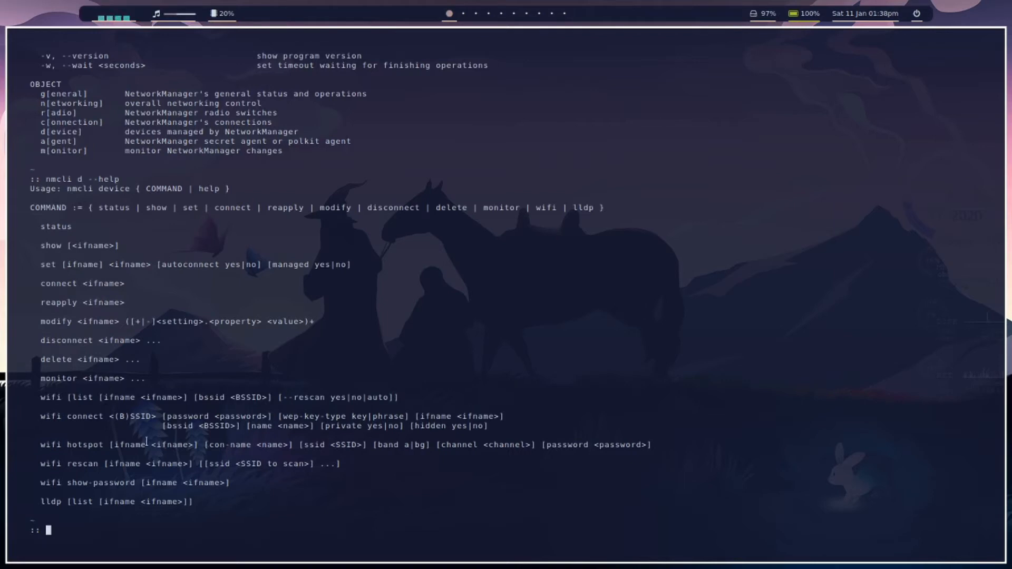
pyautogui.write('nmcli d')
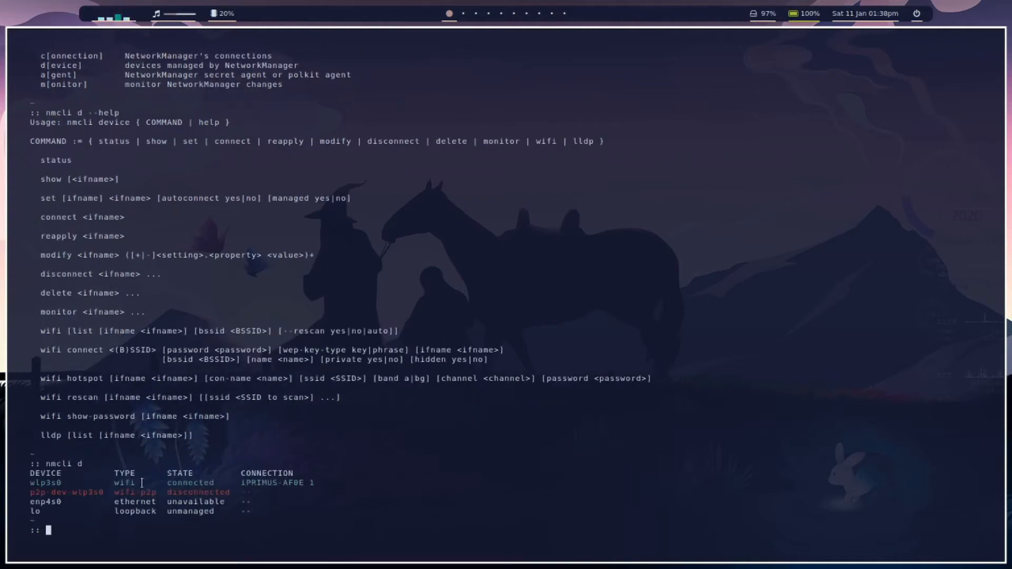
pyautogui.doubleClick(126, 473)
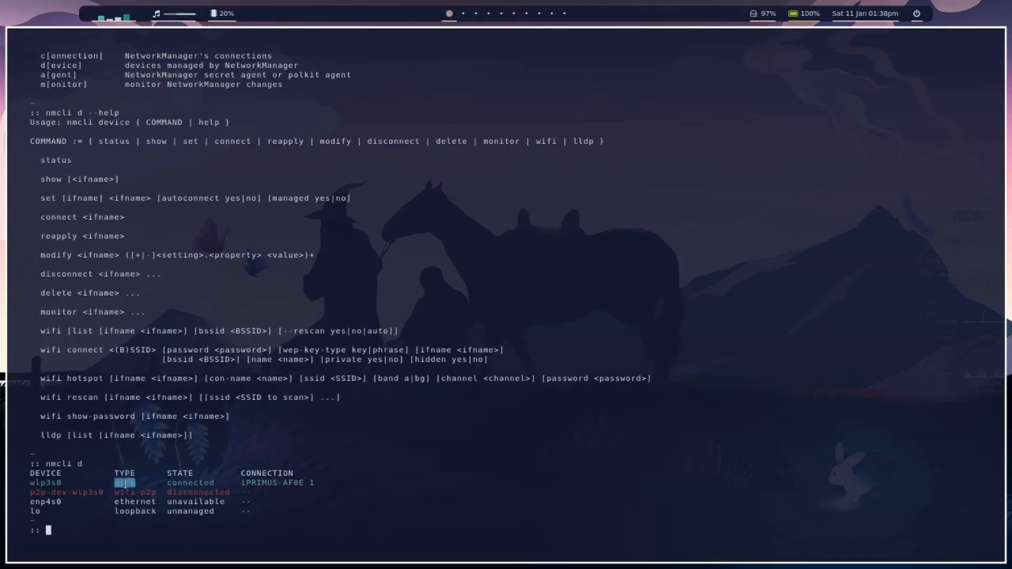
pyautogui.write('nmcli d')
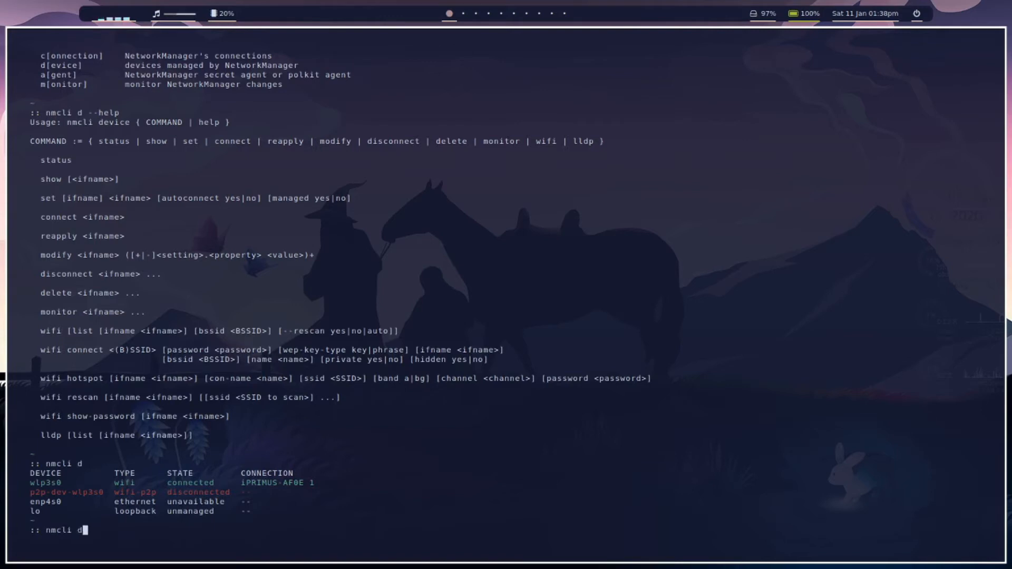
# Step: Read the help for nmcli d wifi operations
pyautogui.write('wifi --help')
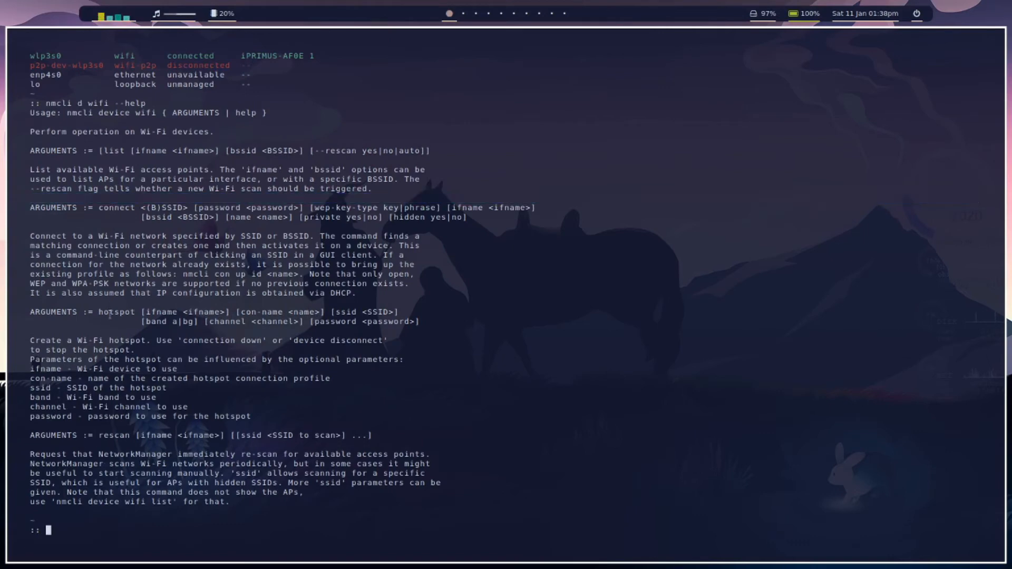
pyautogui.doubleClick(113, 436)
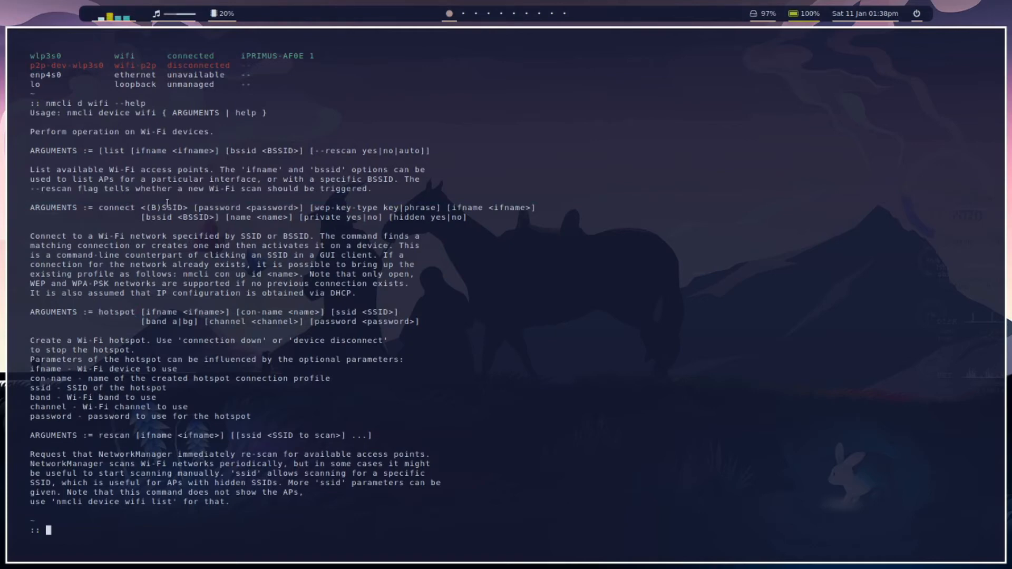
pyautogui.doubleClick(173, 208)
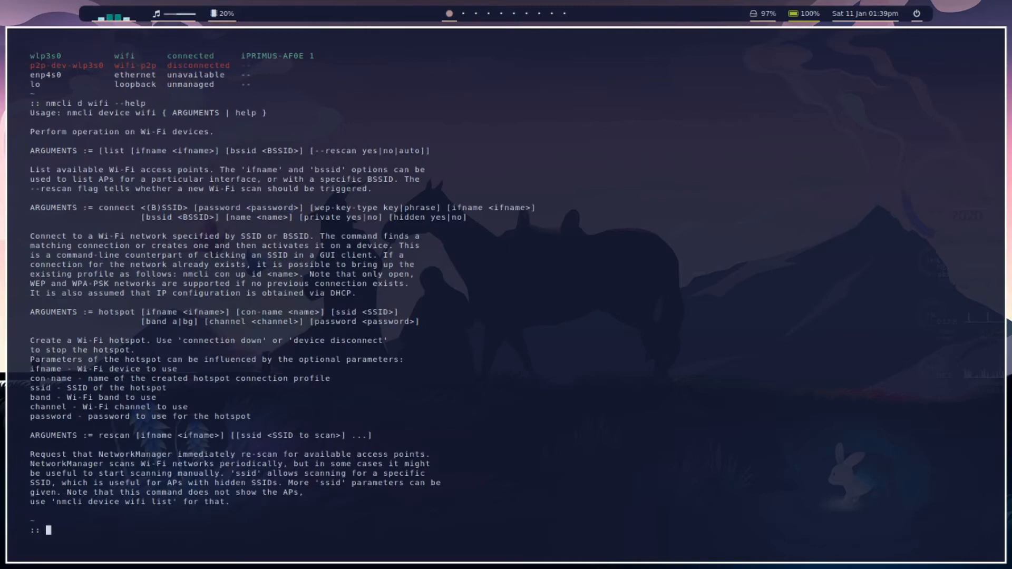
# Step: List nearby Wi-Fi access points with nmcli d wifi list, showing signal and security
pyautogui.write('nm')
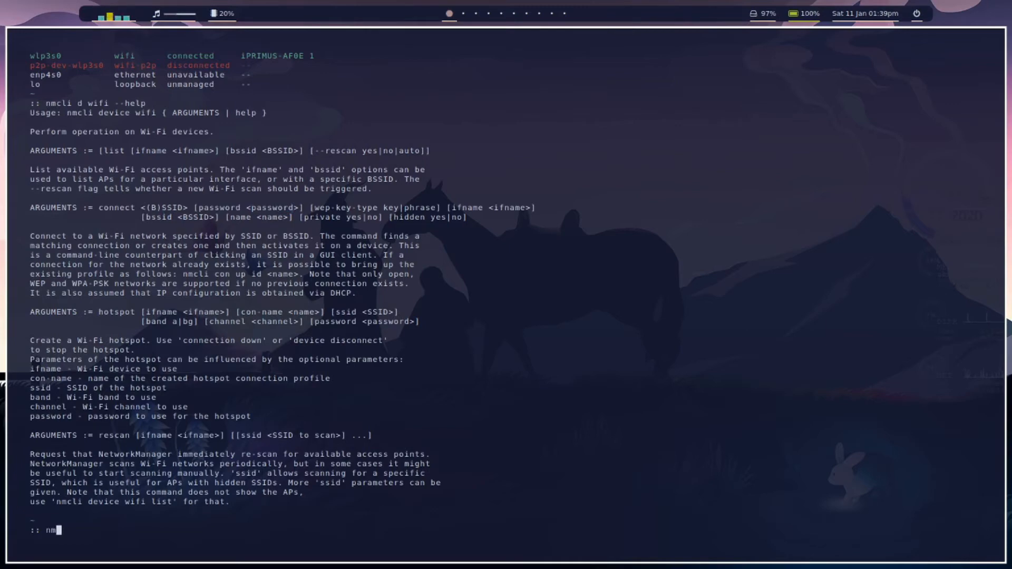
pyautogui.write('mcli d wifi')
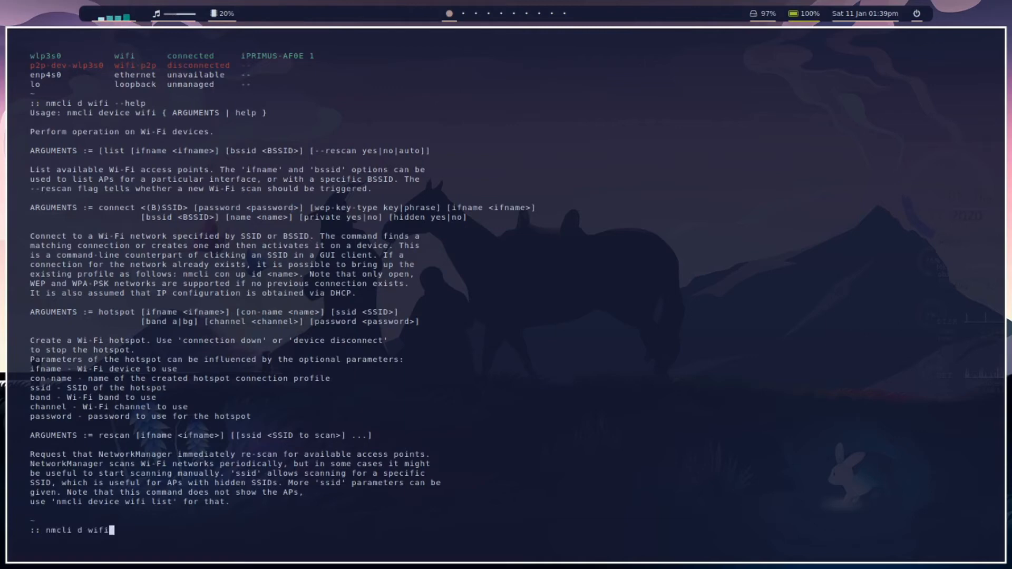
pyautogui.write('co')
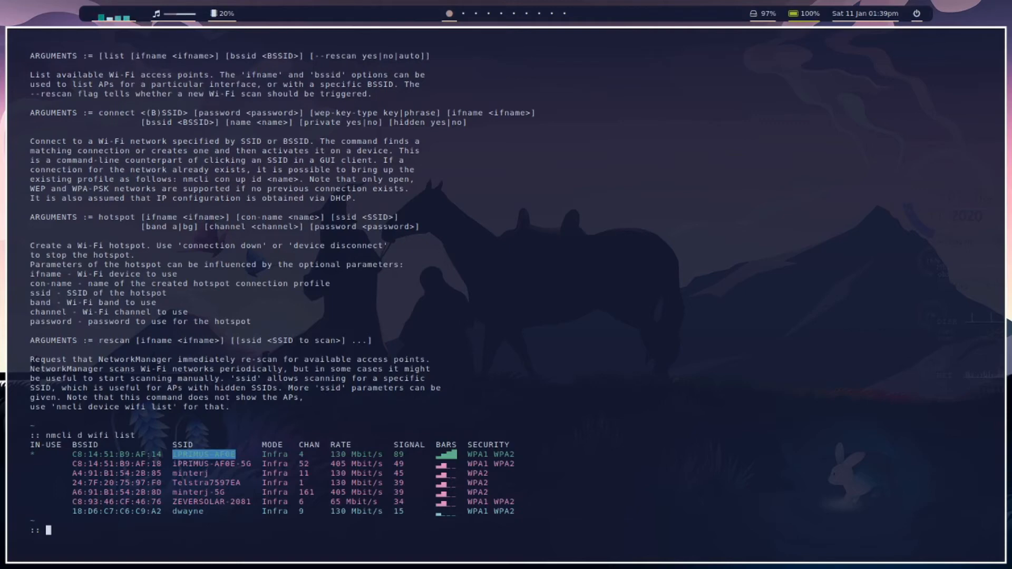
# Step: Start an nmcli d wifi connect command targeting the iPRIMUS-AF0E network
pyautogui.write('nmcli d')
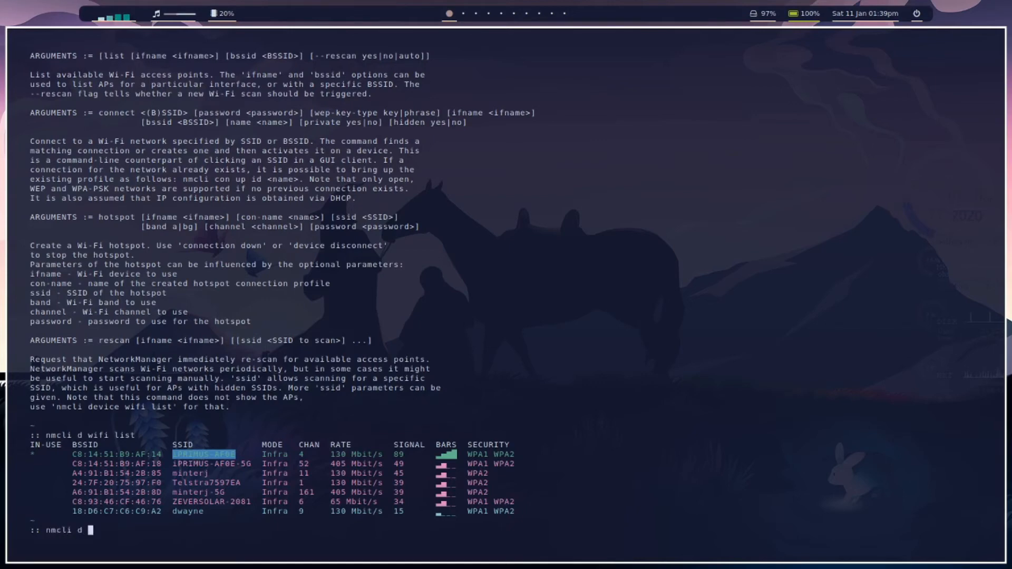
pyautogui.write('wifi')
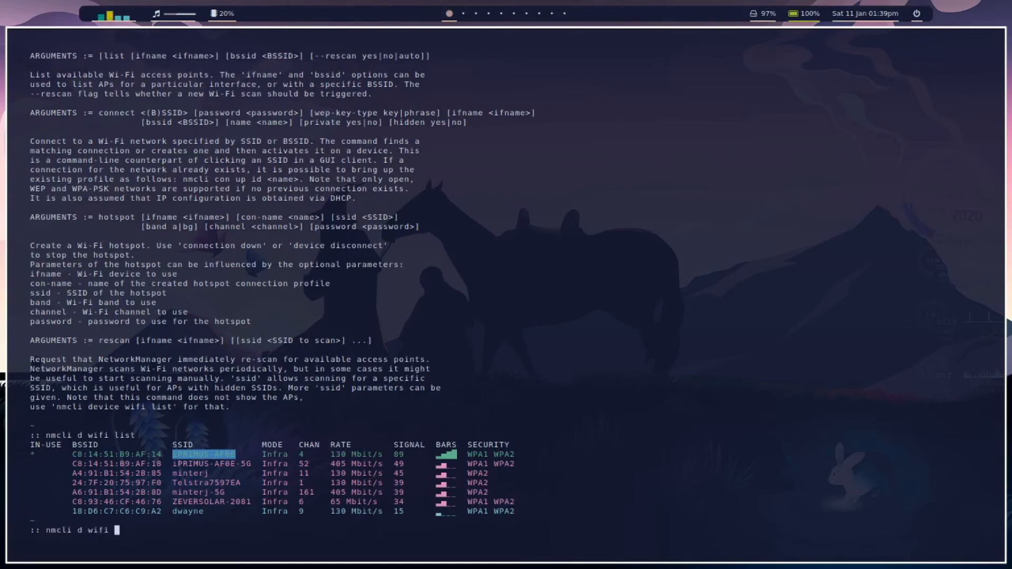
pyautogui.write('connect')
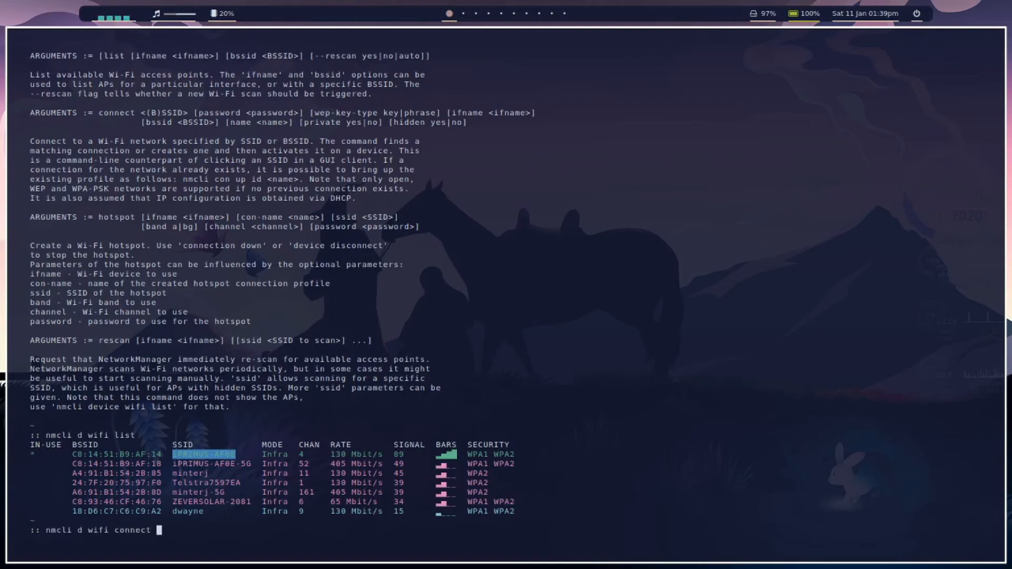
pyautogui.write('iPRIMUS-AF0E')
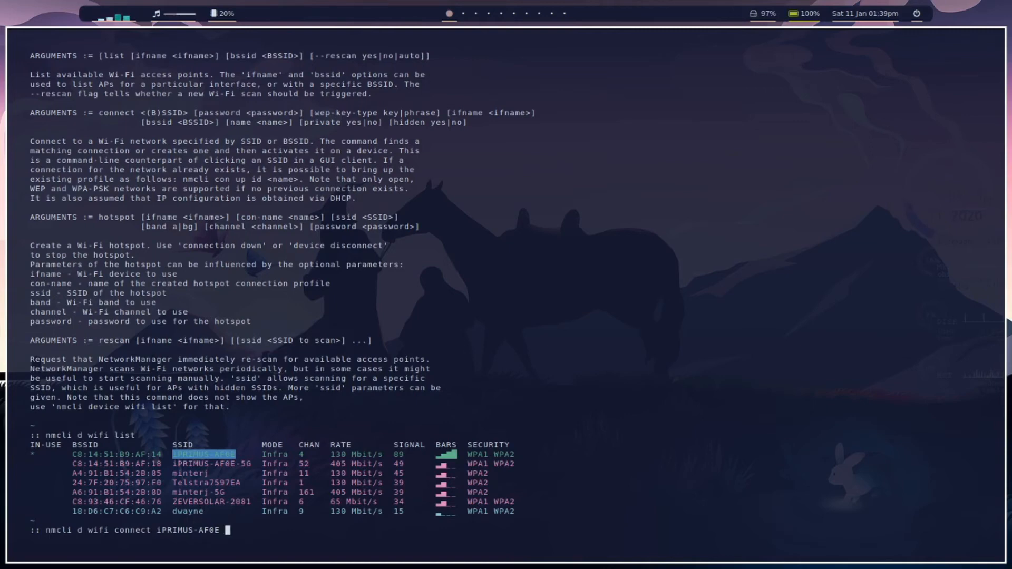
# Step: Supply the network password to complete the connect command
pyautogui.write('password')
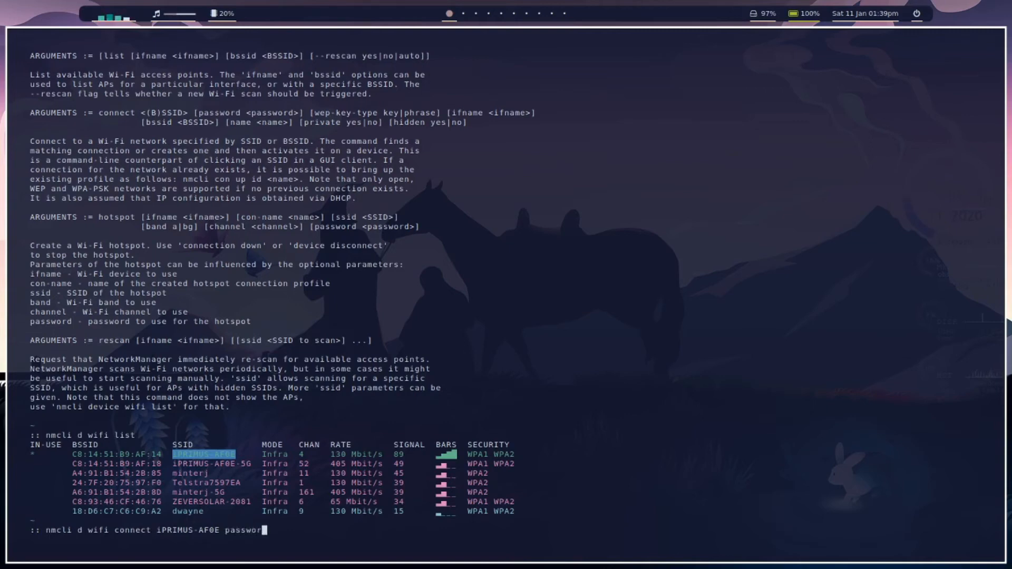
pyautogui.write('d')
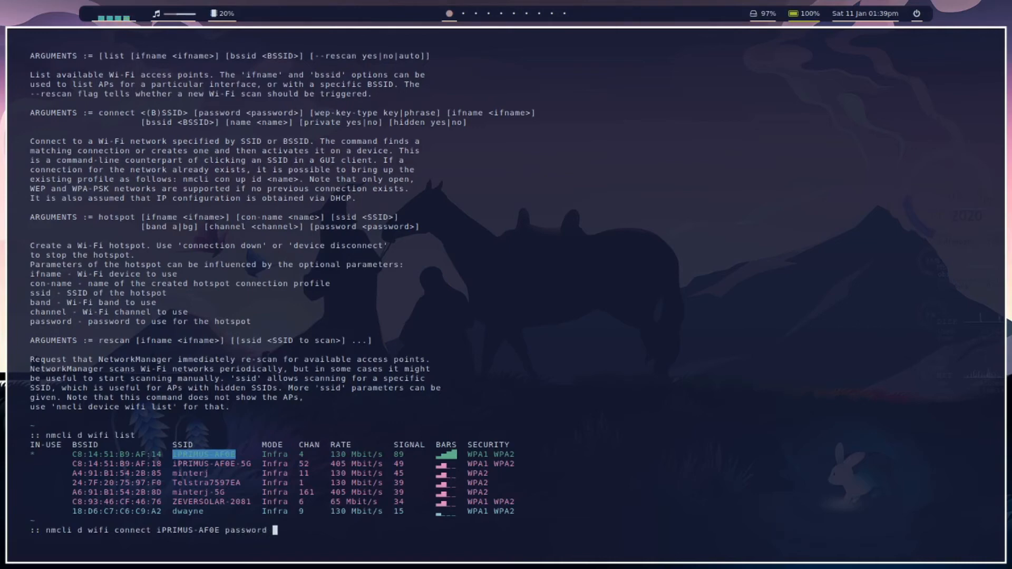
pyautogui.write('4')
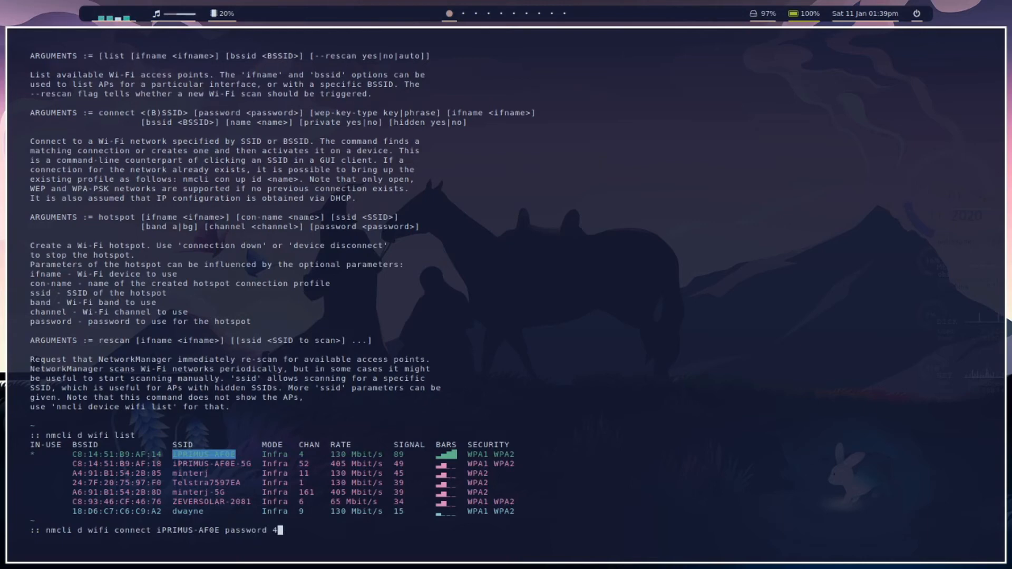
pyautogui.write('YQSPS')
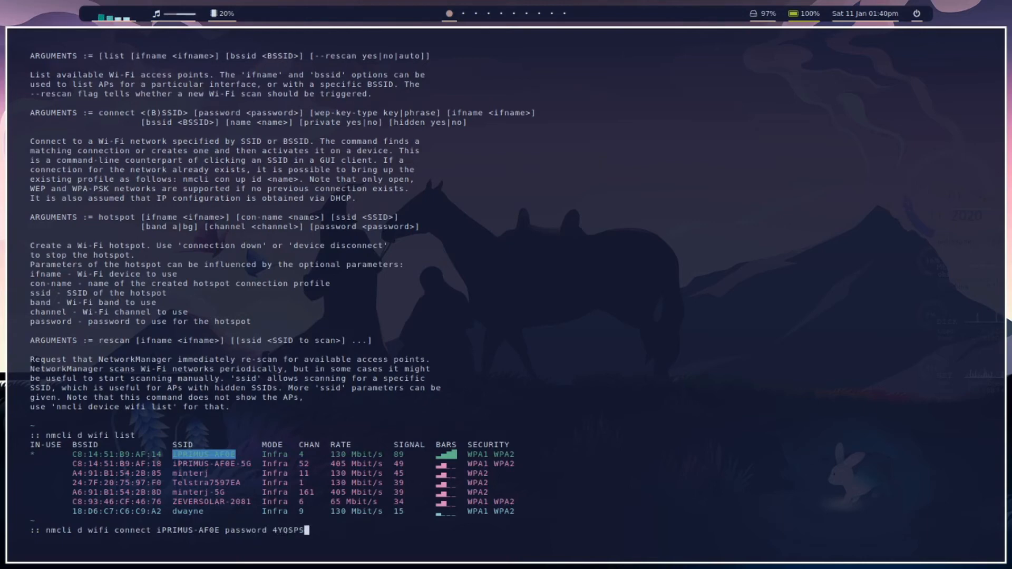
pyautogui.write('W3BR')
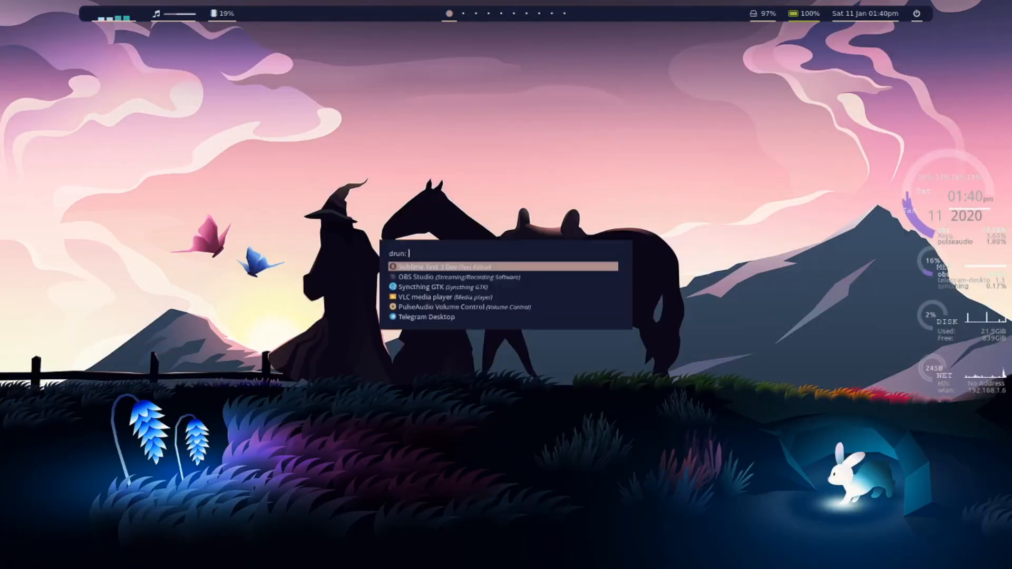
# Step: Load the polybar config in Sublime Text and uncomment the tray-* lines 122–129
pyautogui.press('Return')
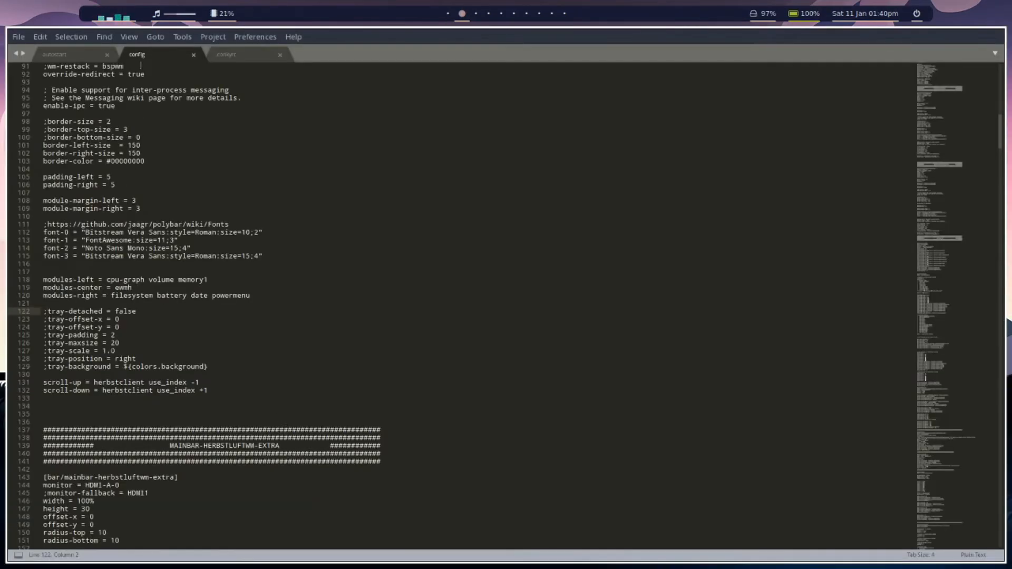
pyautogui.click(46, 311)
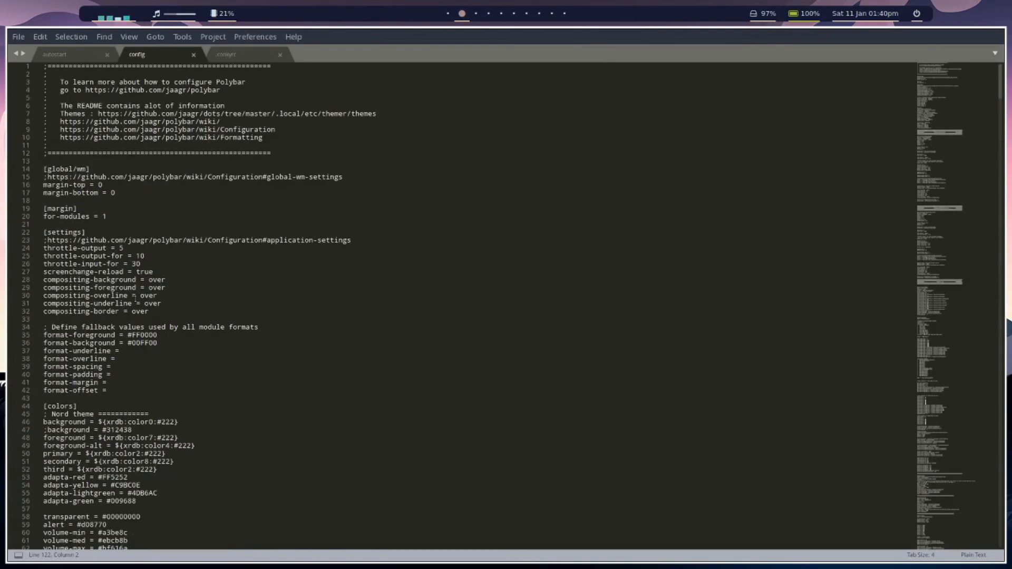
pyautogui.scroll(-3)
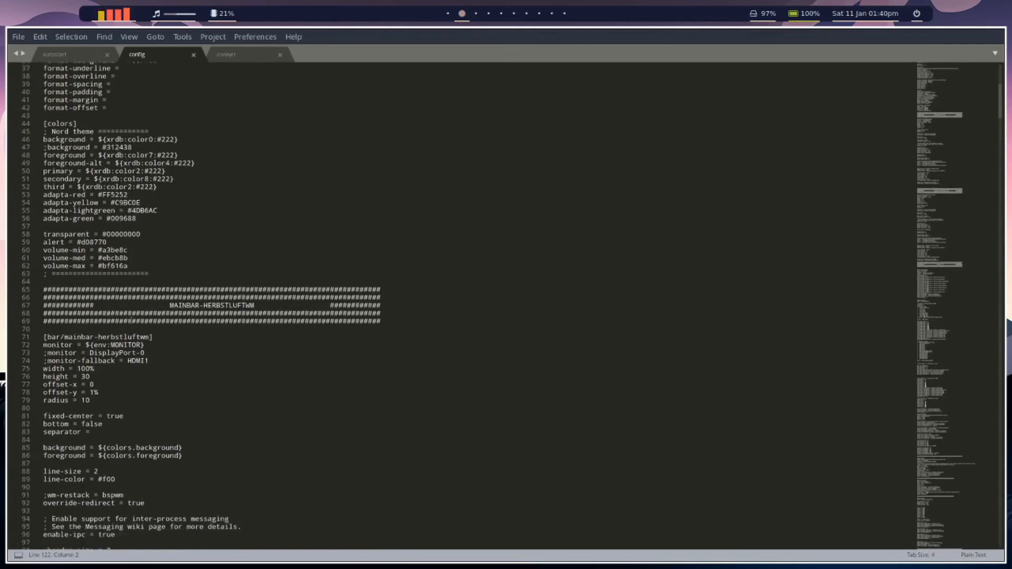
pyautogui.scroll(-3)
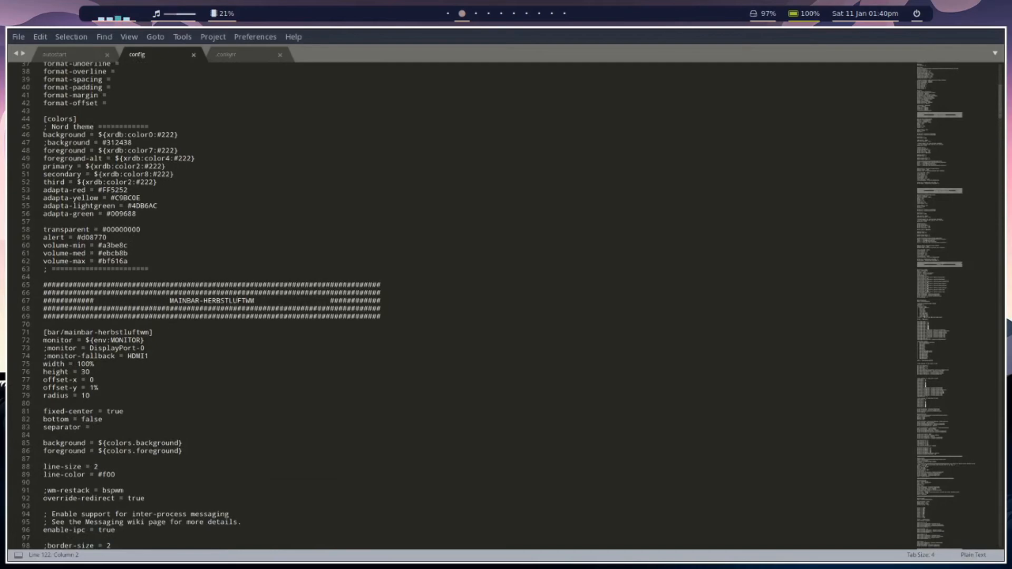
pyautogui.scroll(-3)
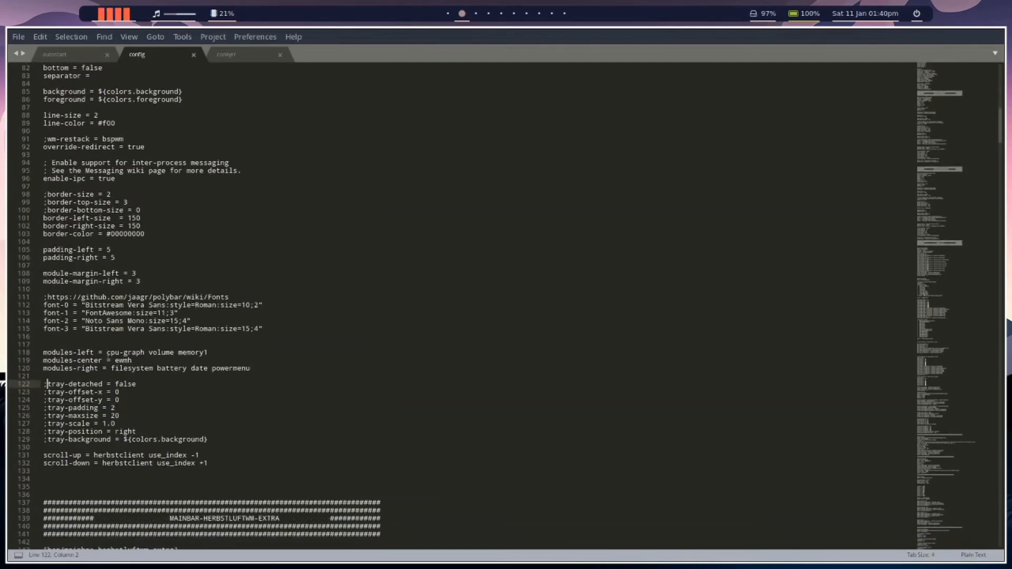
pyautogui.scroll(-3)
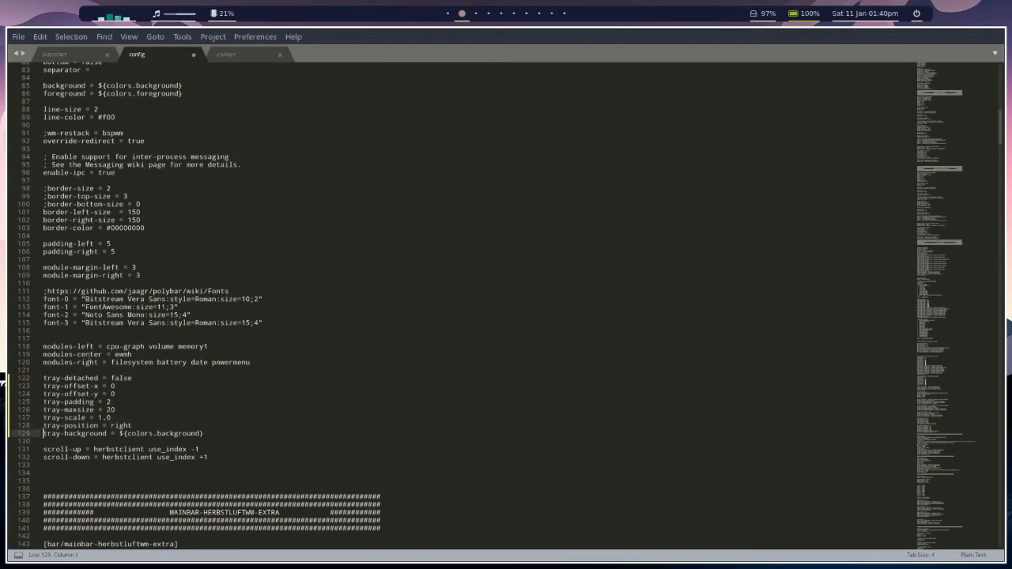
# Step: Save to show the tray, confirm iPRIMUS-AF0E in the network applet, re-comment lines 122–129 and save
pyautogui.press('ctrl+s')
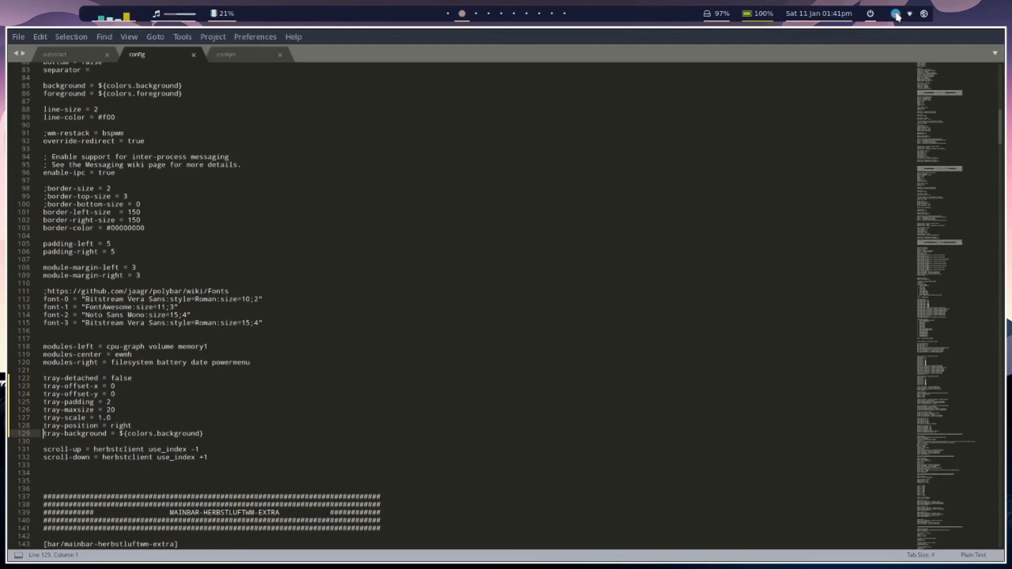
pyautogui.click(896, 13)
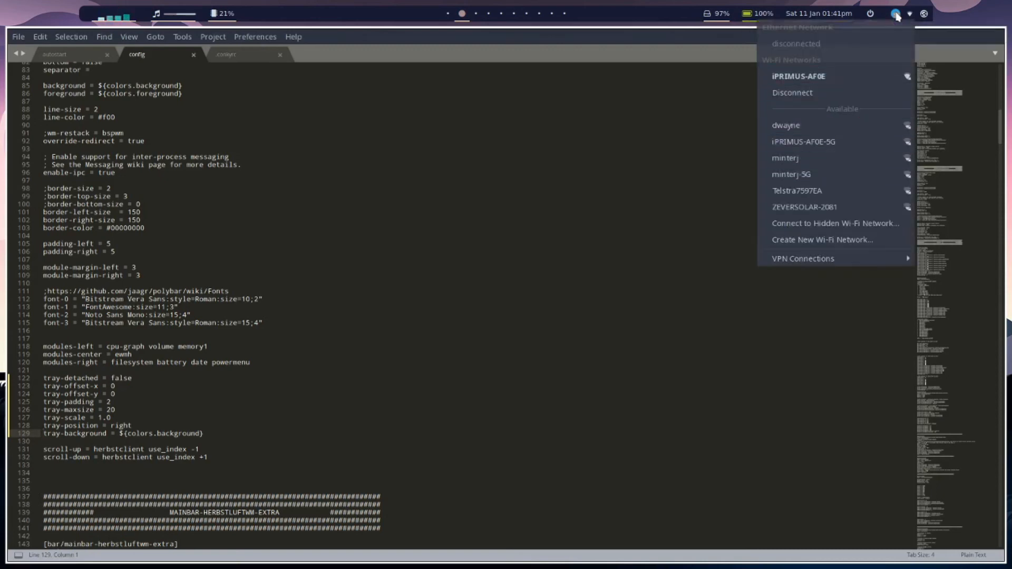
pyautogui.click(896, 13)
pyautogui.write(';')
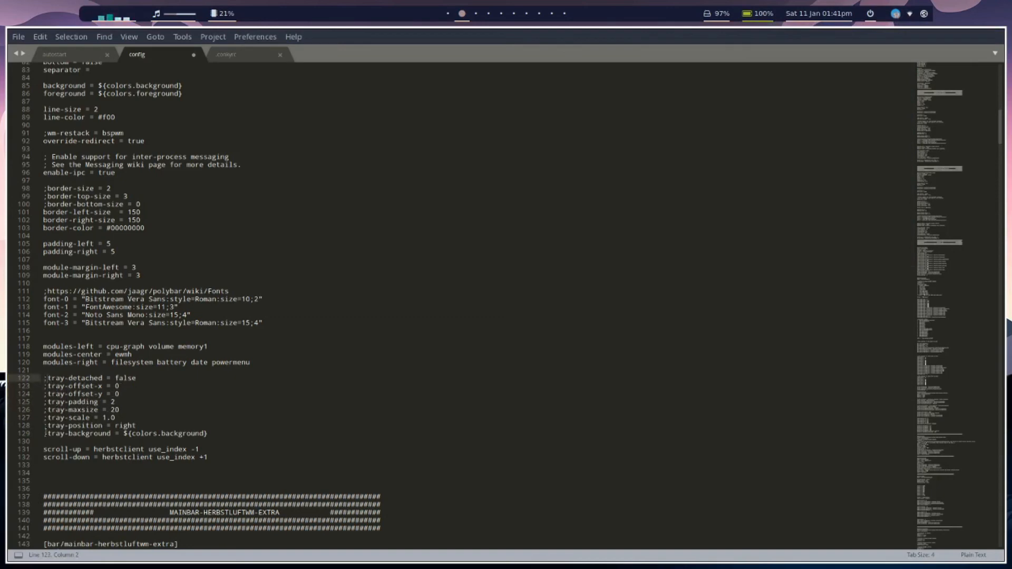
pyautogui.press('ctrl+s')
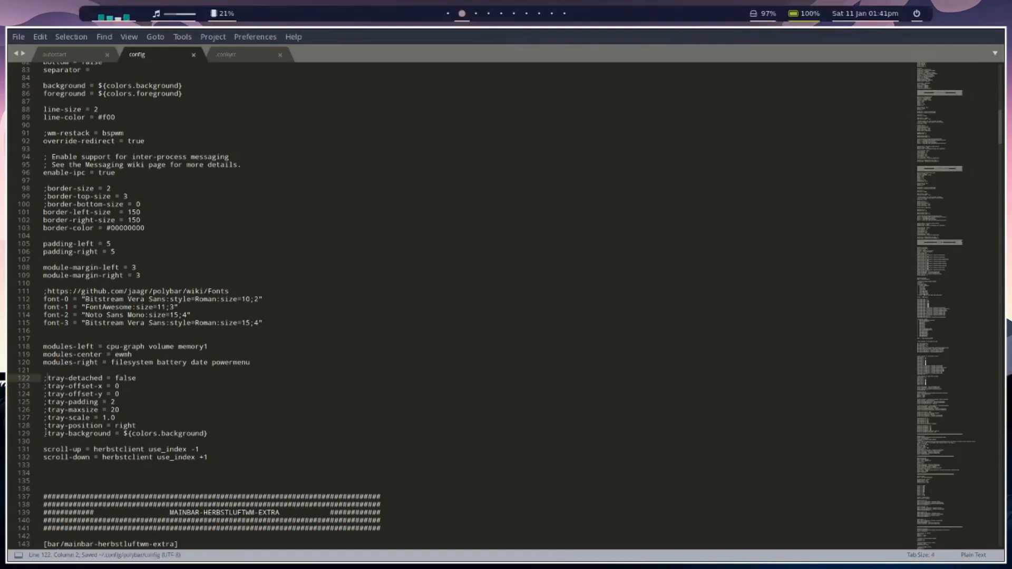